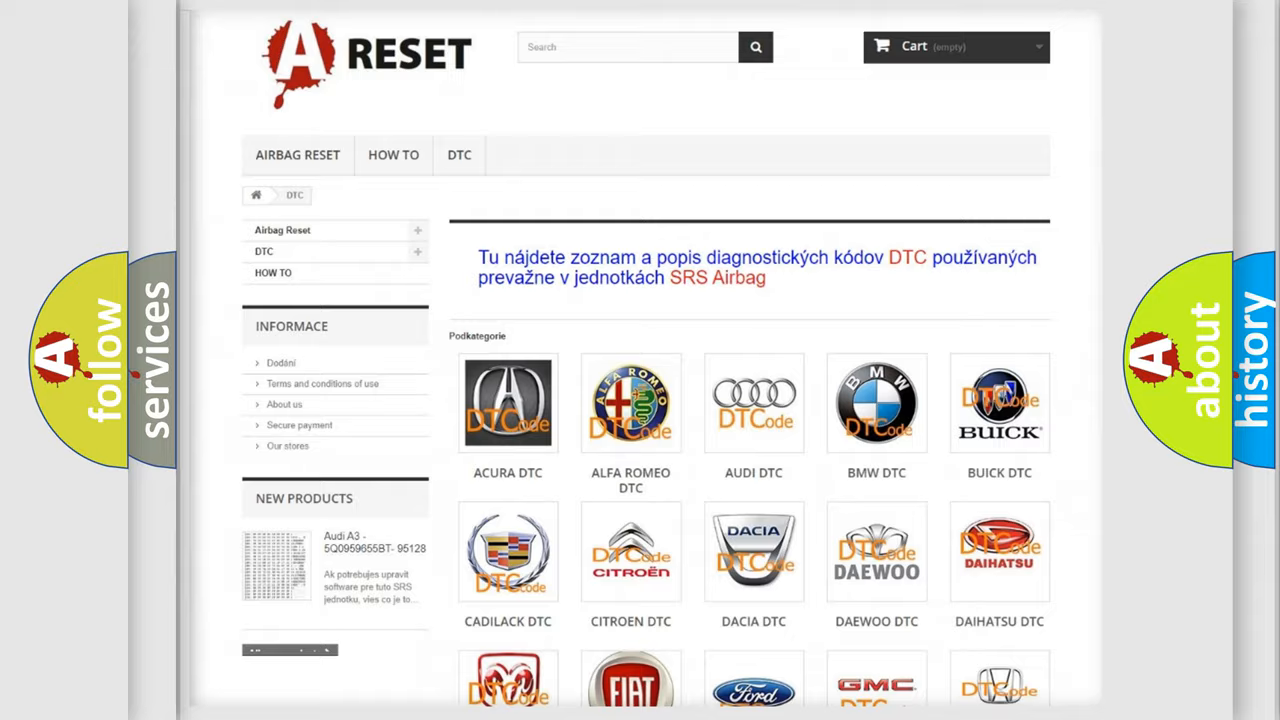
scroll("down", 3)
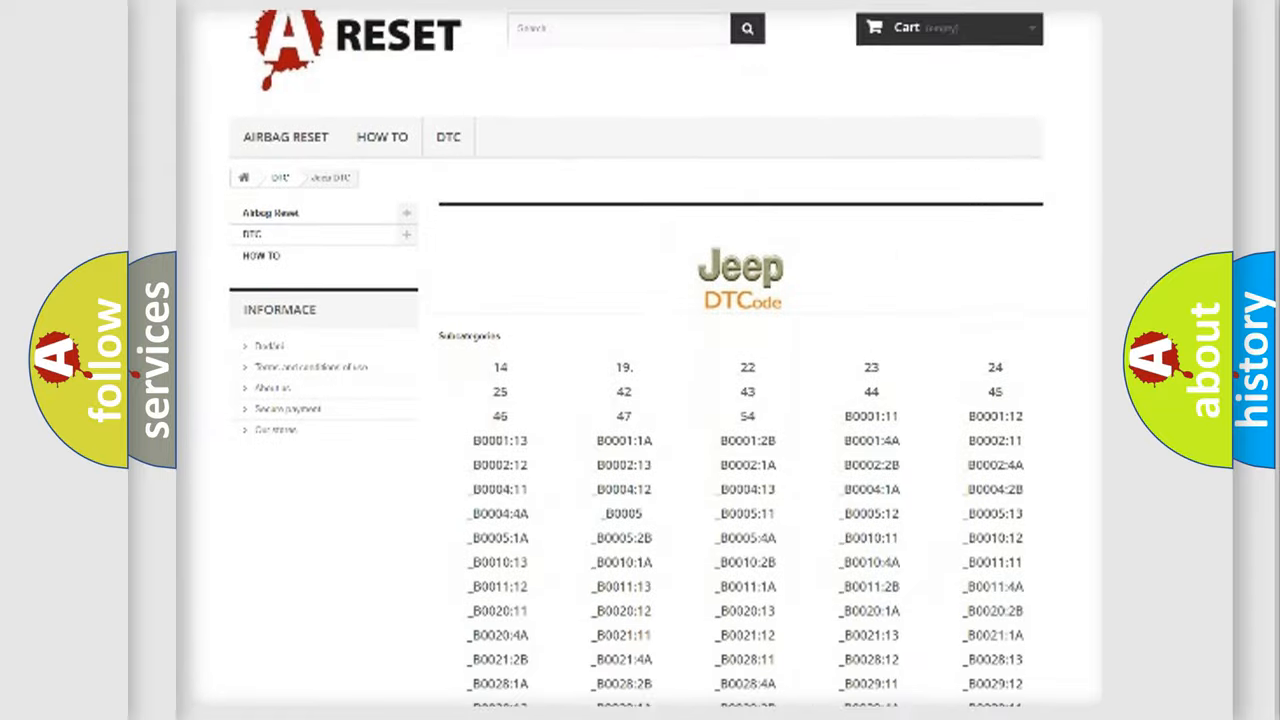
scroll("down", 3)
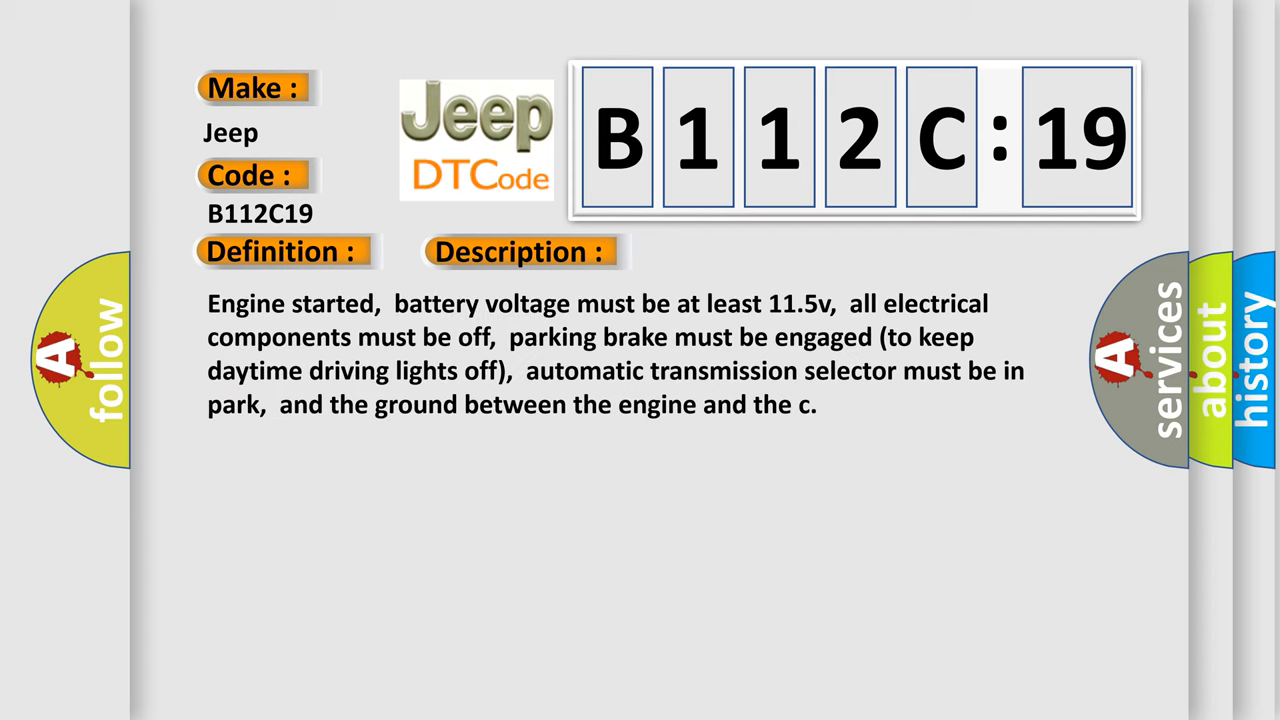
left_click(735, 251)
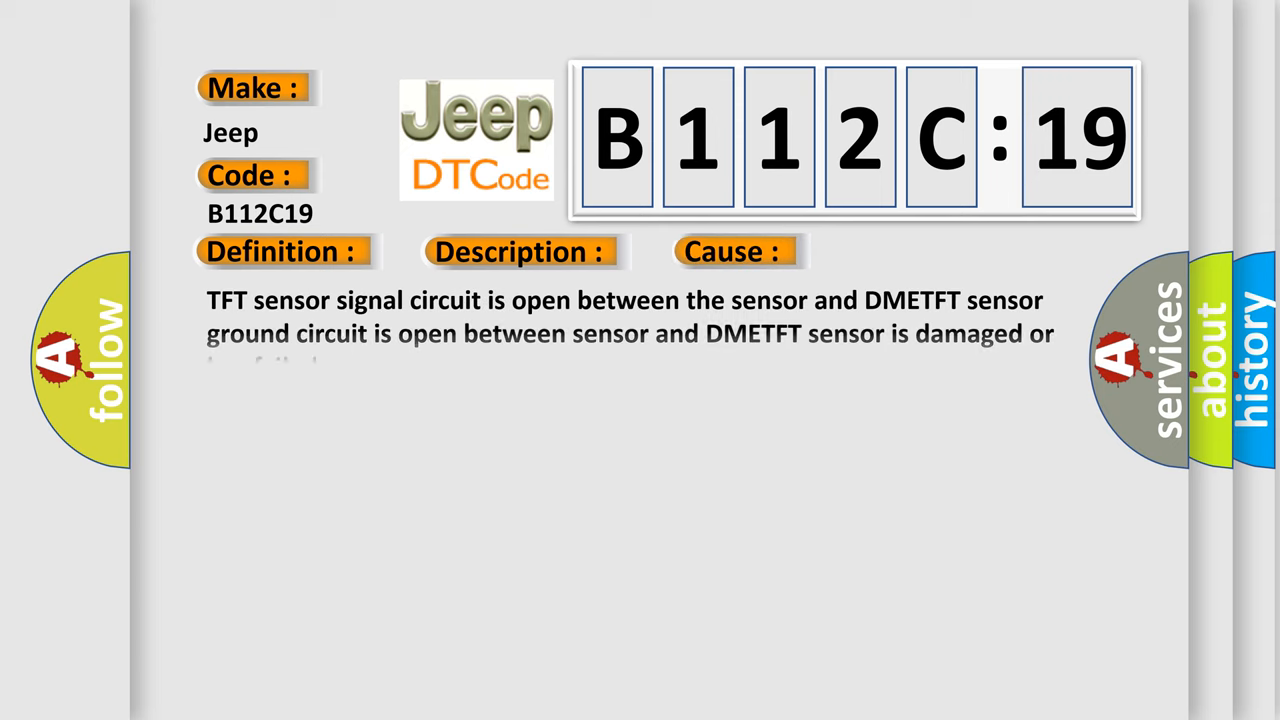